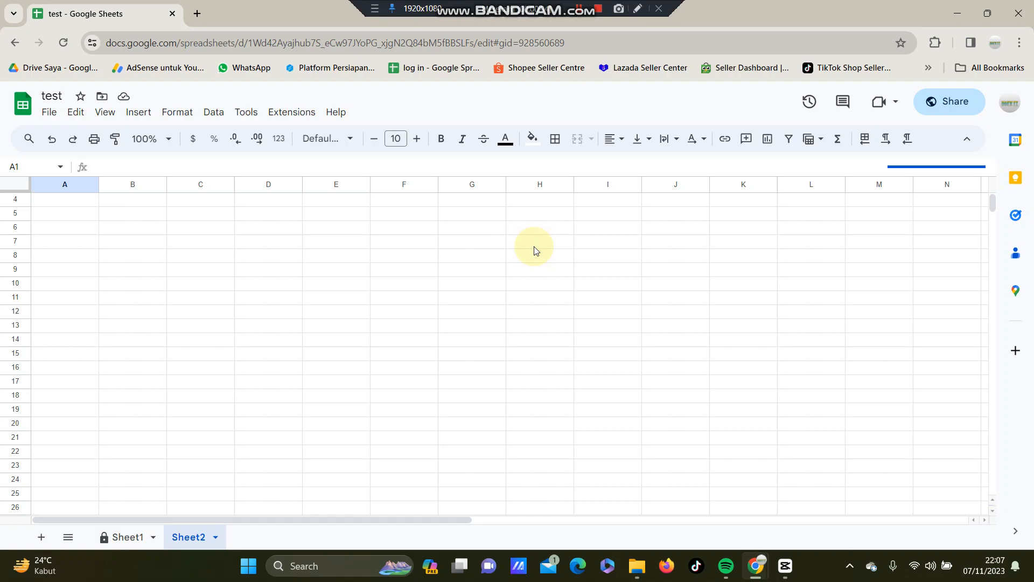
mouse_move(389, 304)
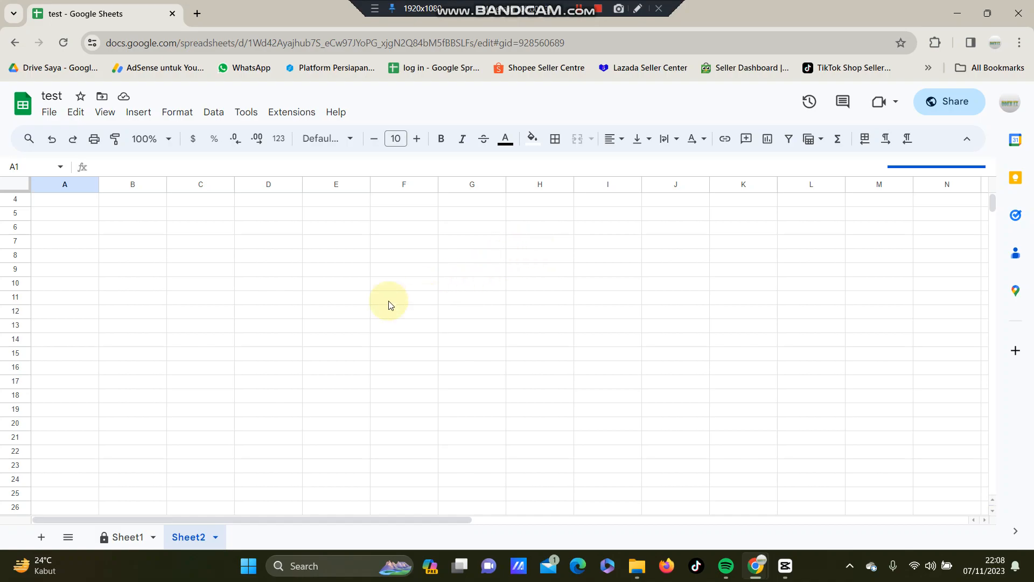
- Open the Tools menu to reach the Notification settings submenu
click(245, 112)
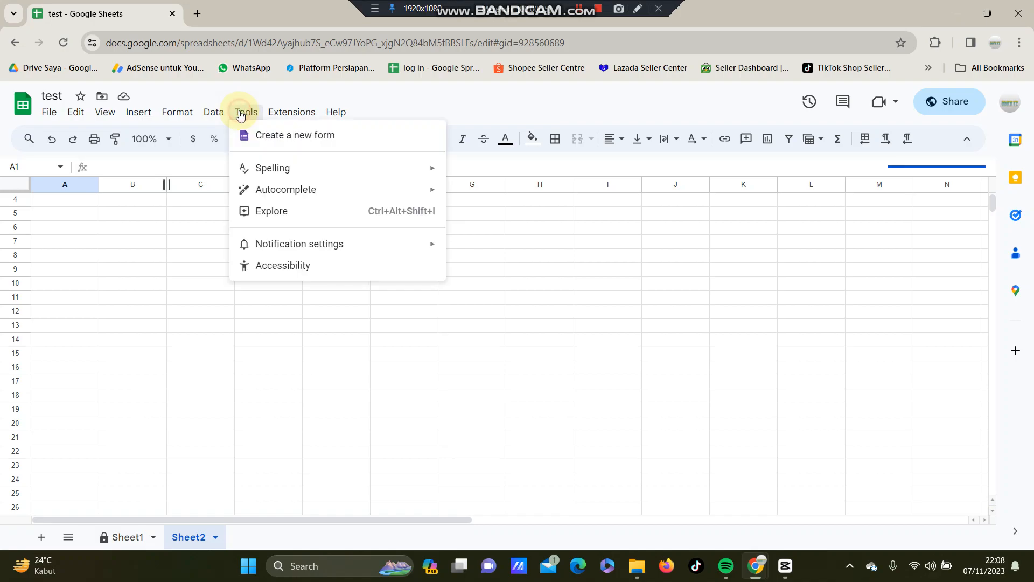
mouse_move(397, 247)
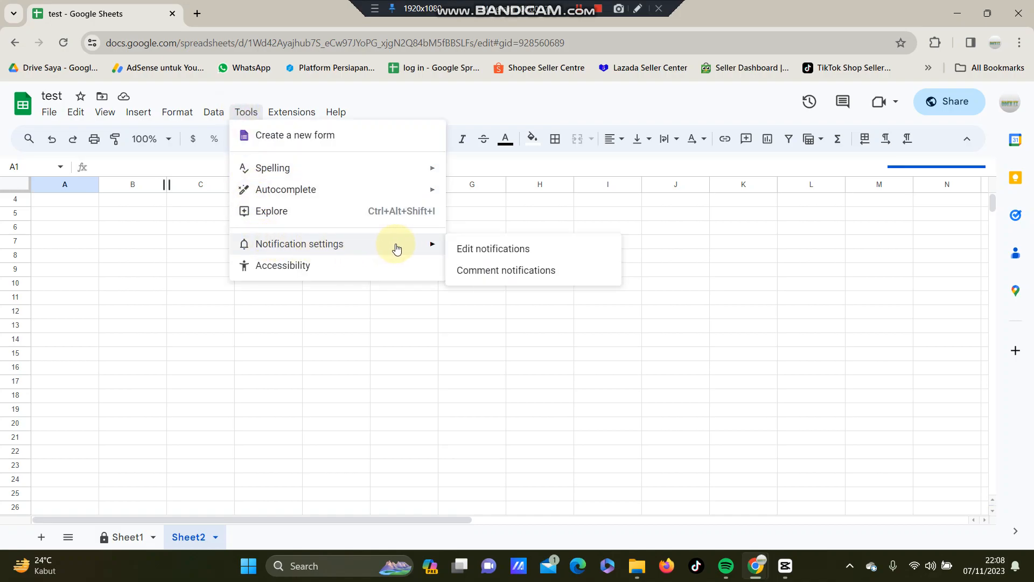
mouse_move(418, 247)
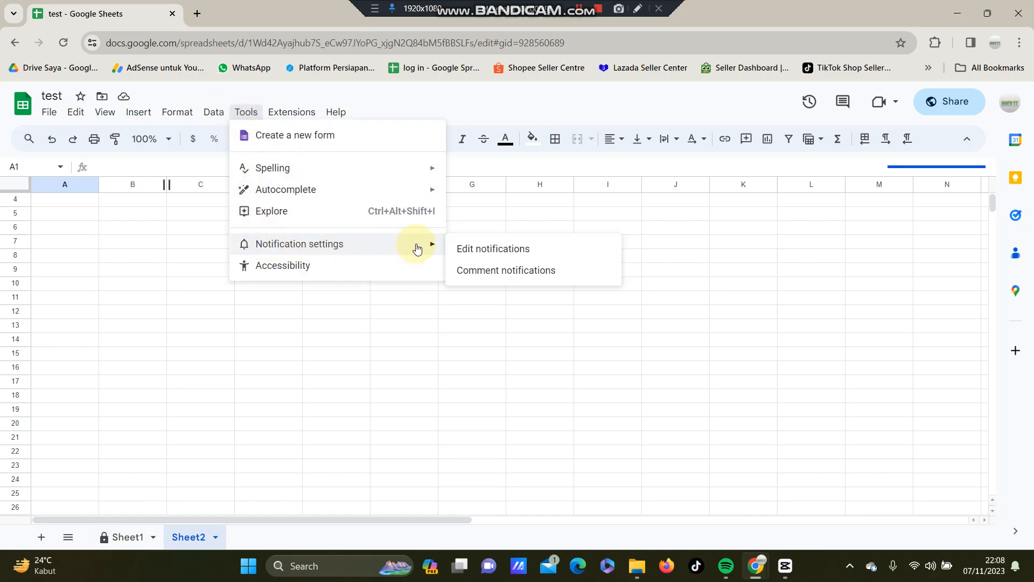
mouse_move(473, 273)
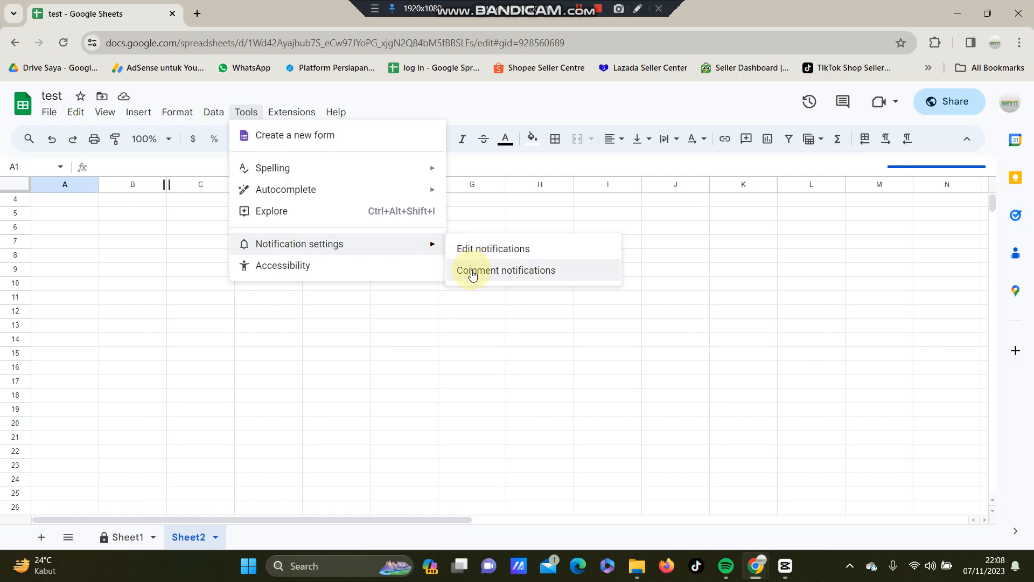
mouse_move(470, 252)
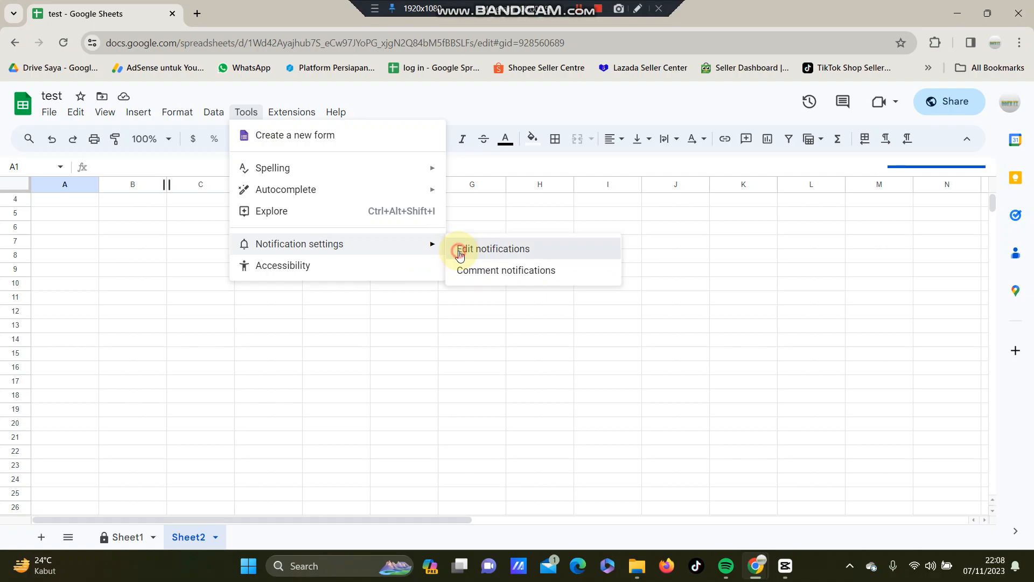
- Review the edit notification rules dialog, then reopen Notification settings for comment notifications
click(496, 249)
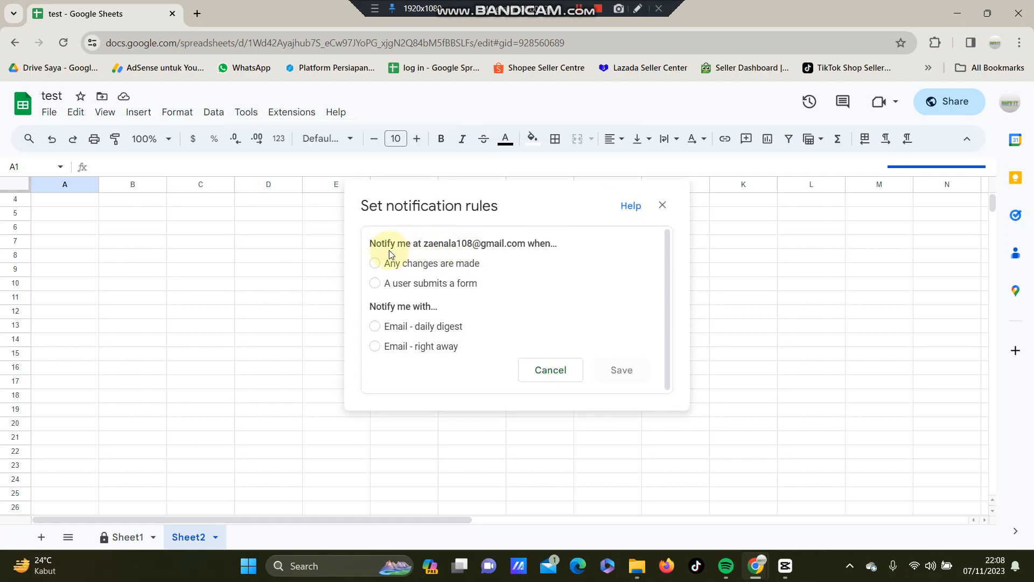
mouse_move(389, 218)
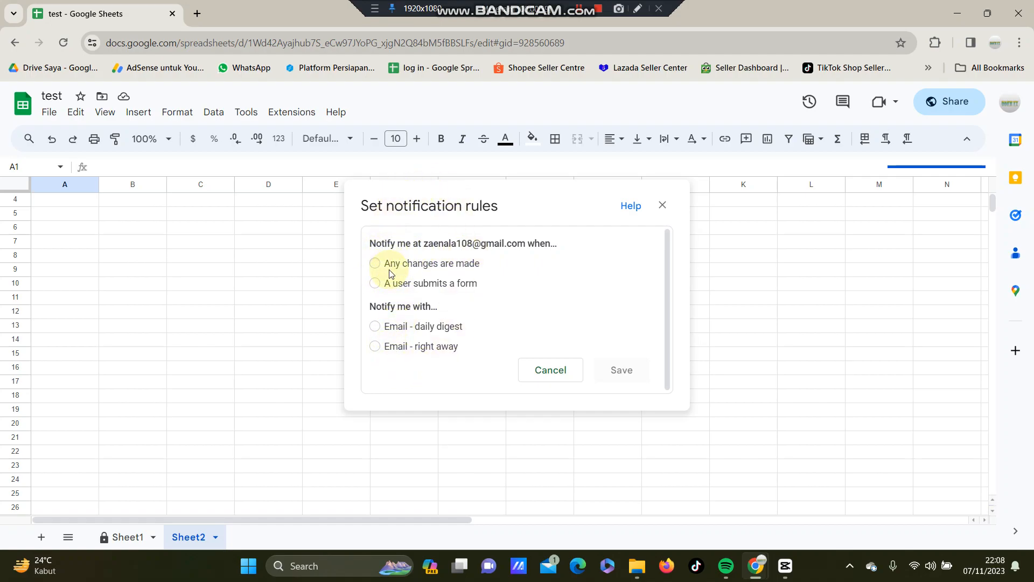
mouse_move(414, 240)
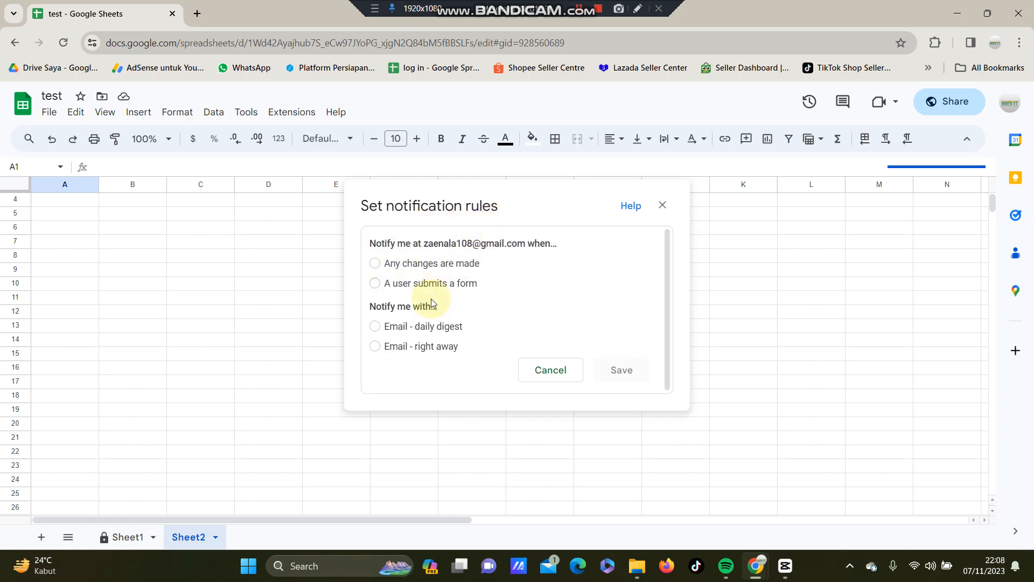
mouse_move(631, 349)
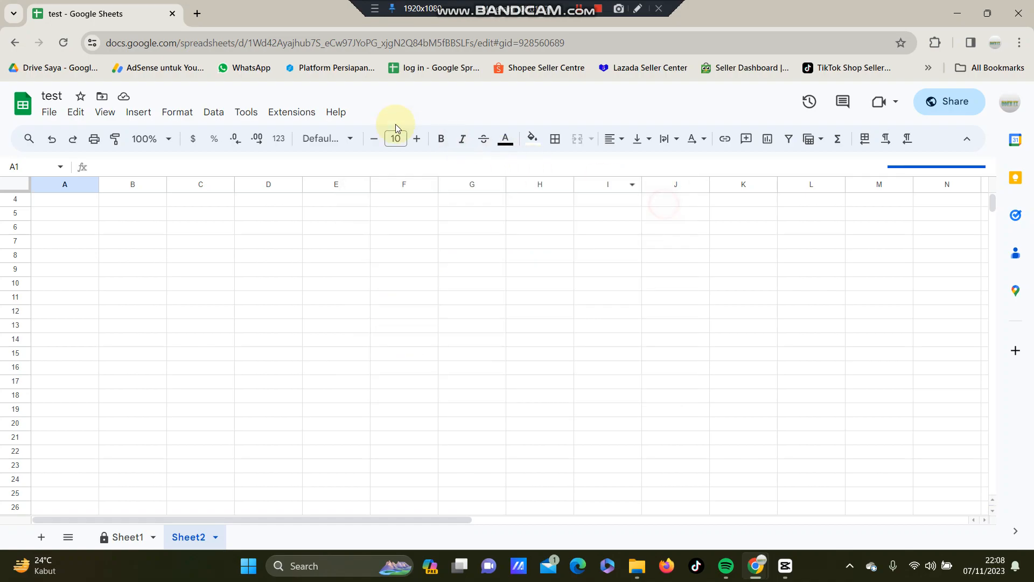
click(246, 112)
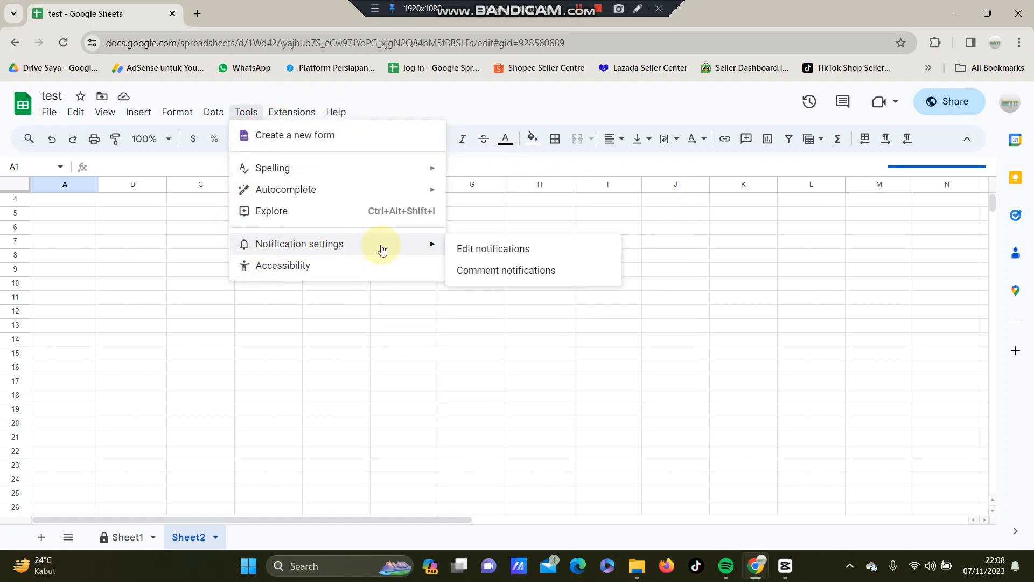
mouse_move(481, 275)
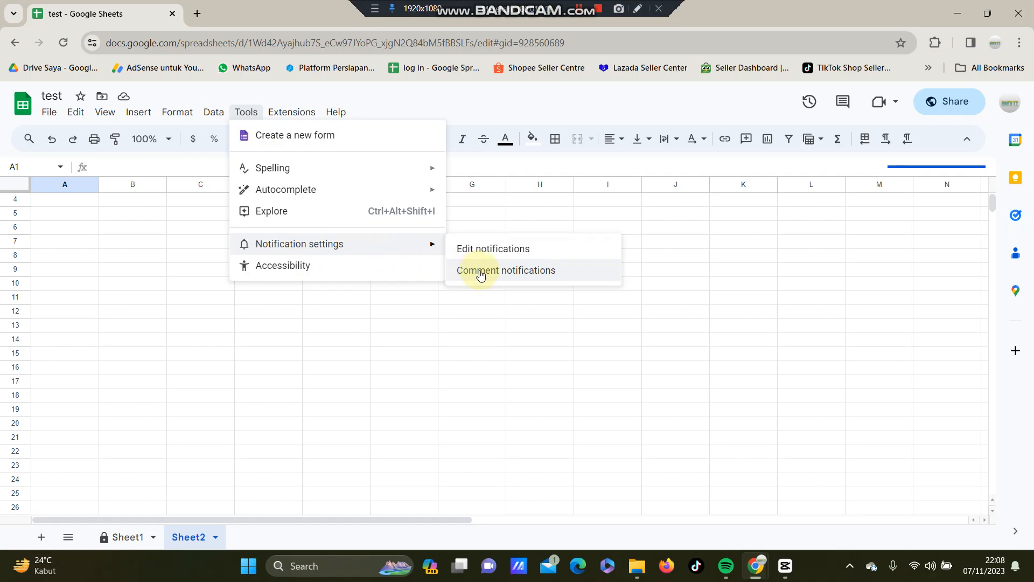
click(506, 270)
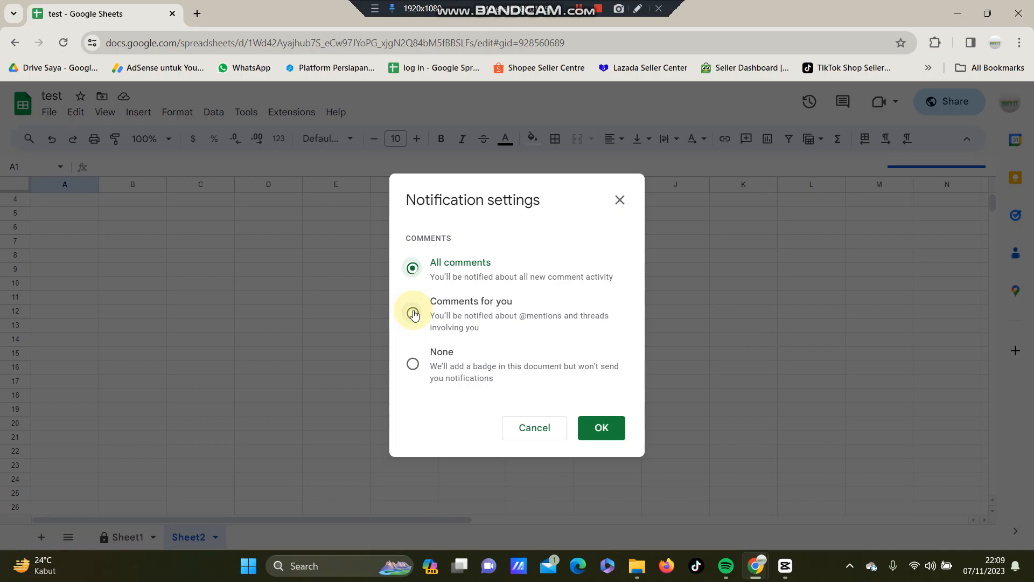
mouse_move(414, 360)
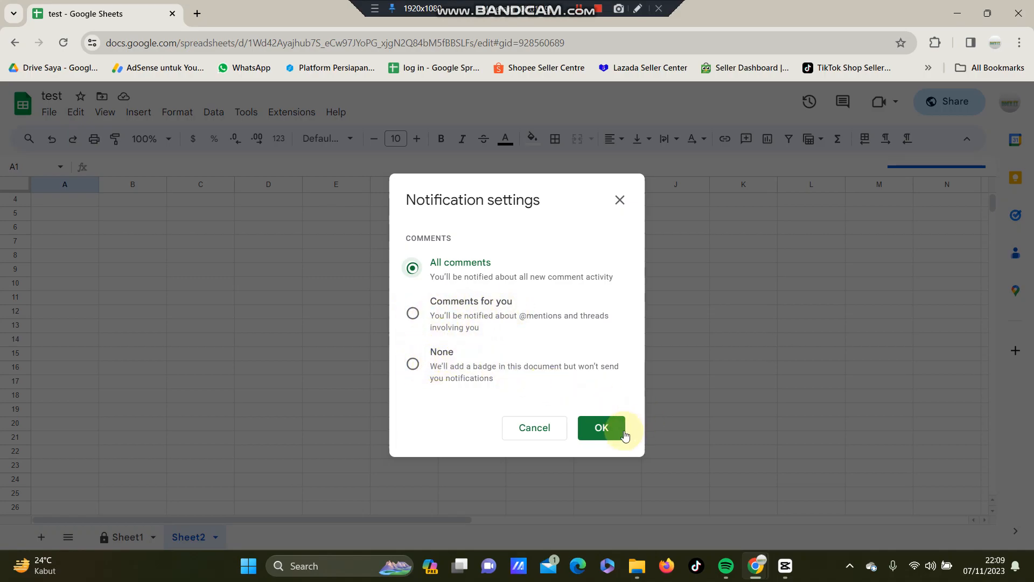
mouse_move(630, 218)
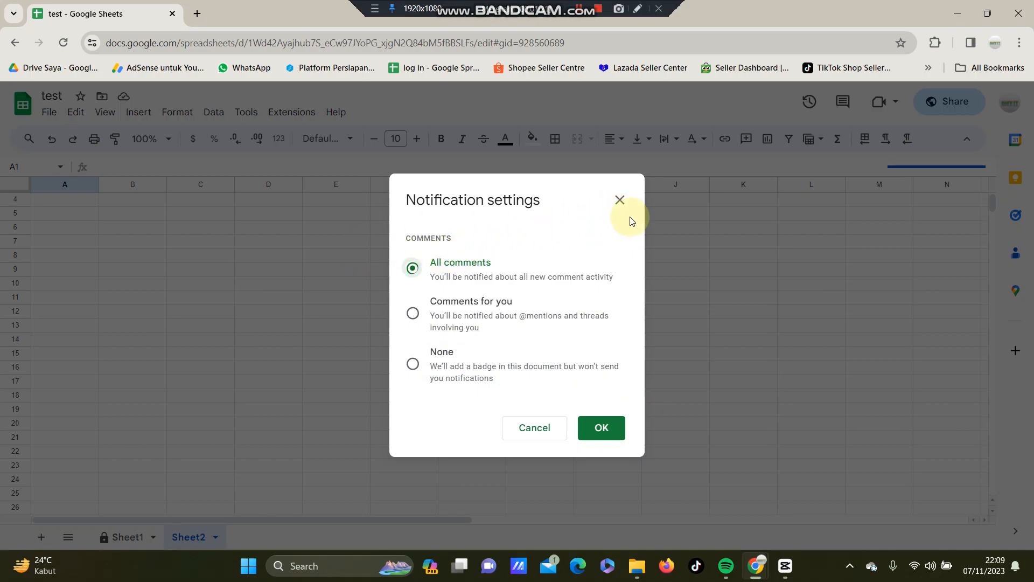
- Confirm All comments as the comment notification setting and close the dialog
click(619, 200)
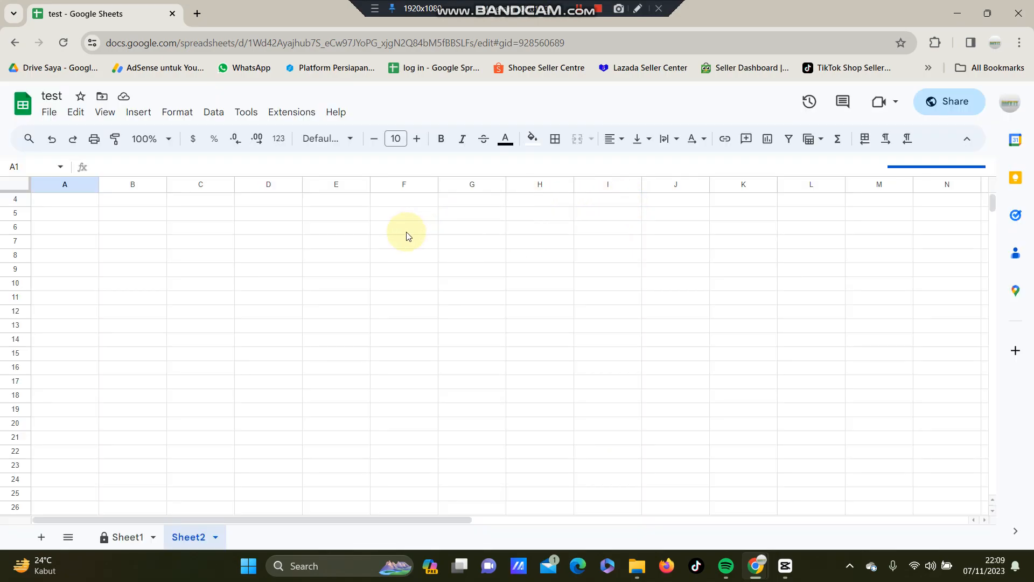